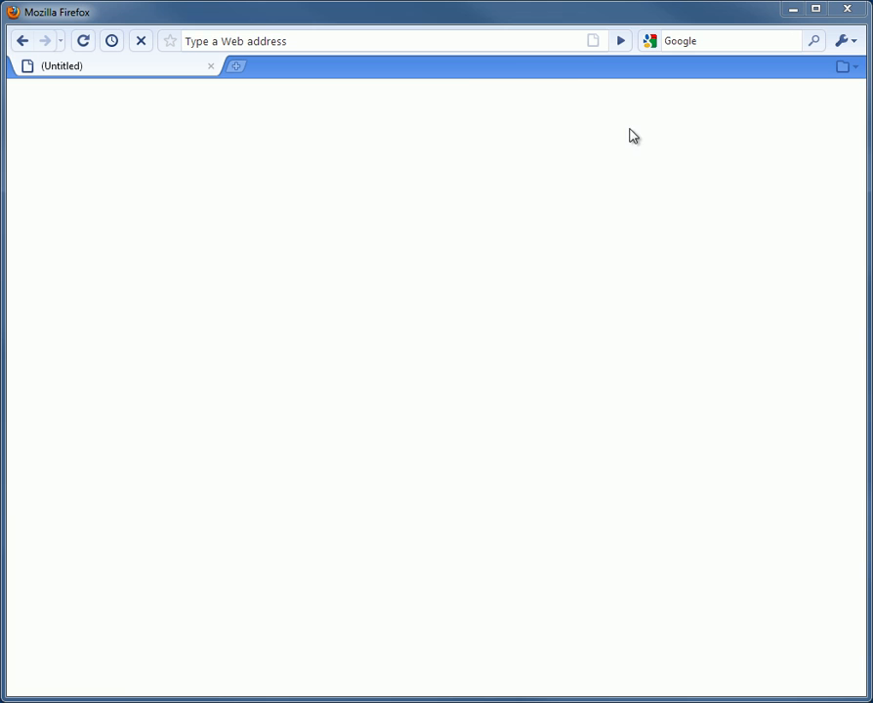
Go to actionscriptbible.com/ch0/ex1 in Firefox.
{"action": "left_click", "coordinate": [371, 42]}
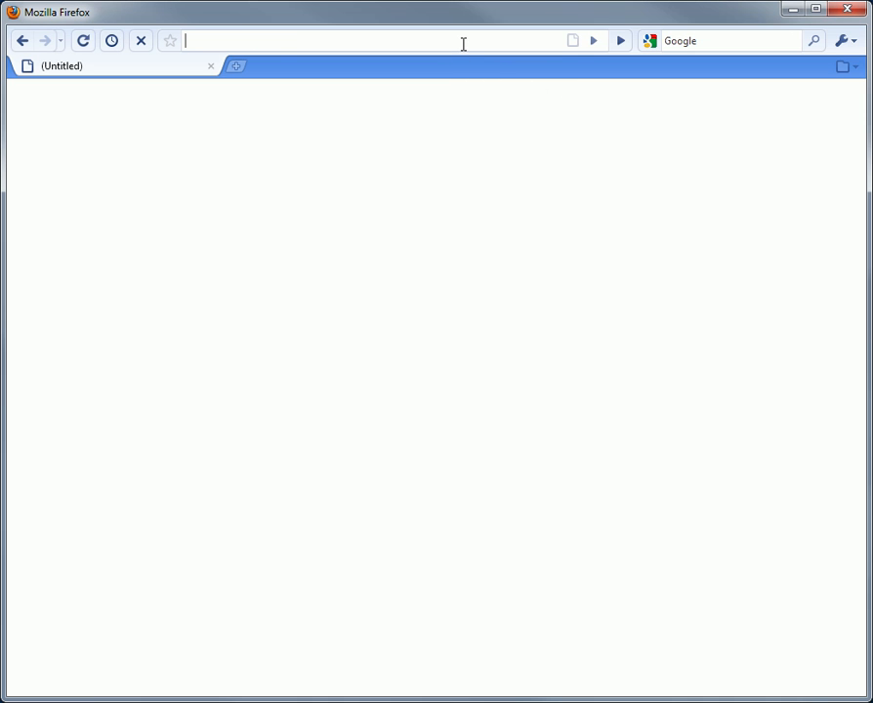
{"action": "type", "text": "actionscriptbible.com/"}
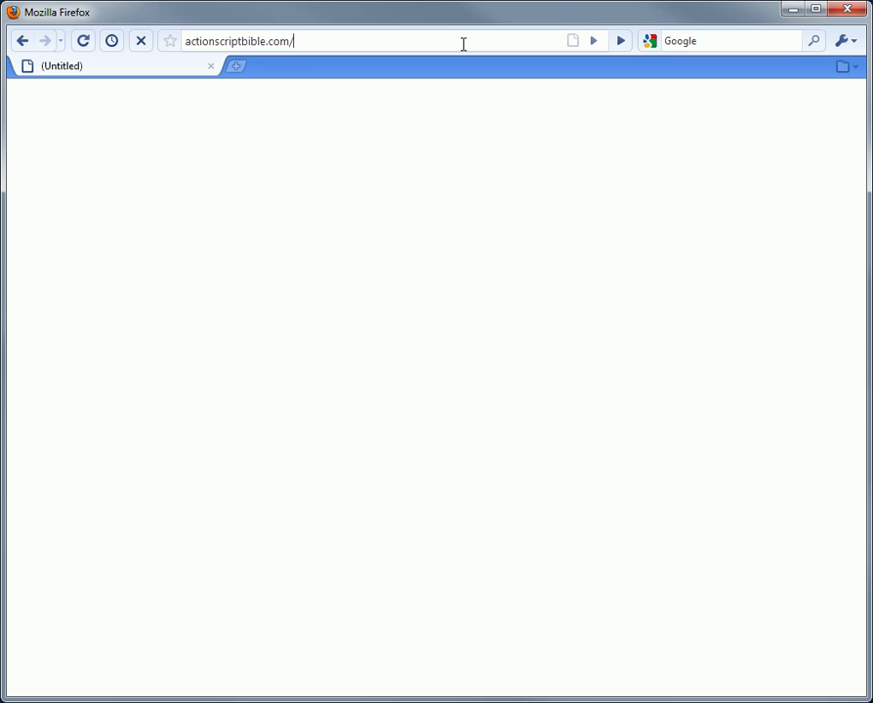
{"action": "type", "text": "ch0/ex1"}
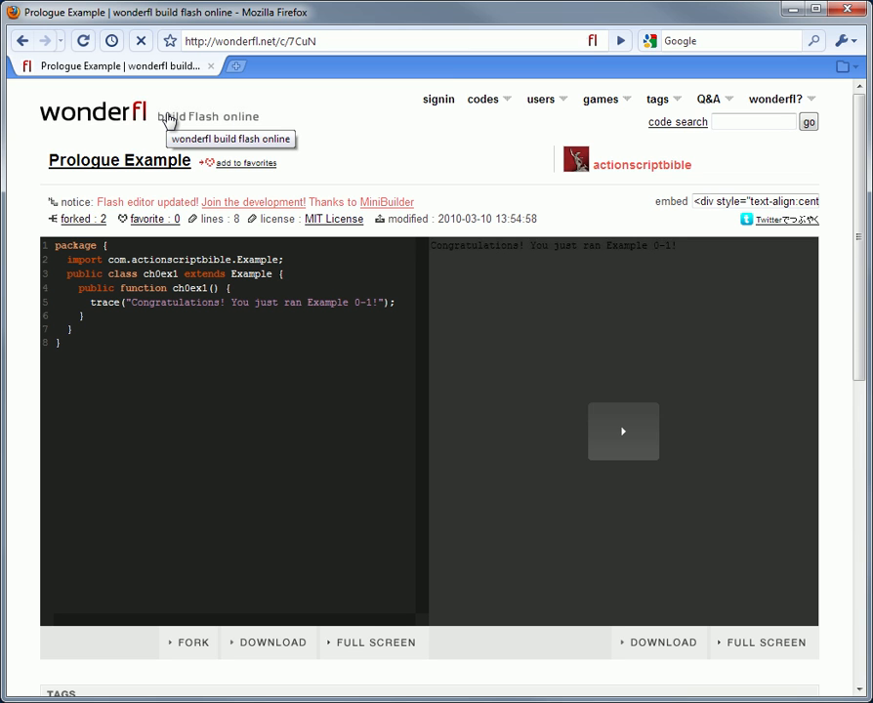
{"action": "mouse_move", "coordinate": [657, 433]}
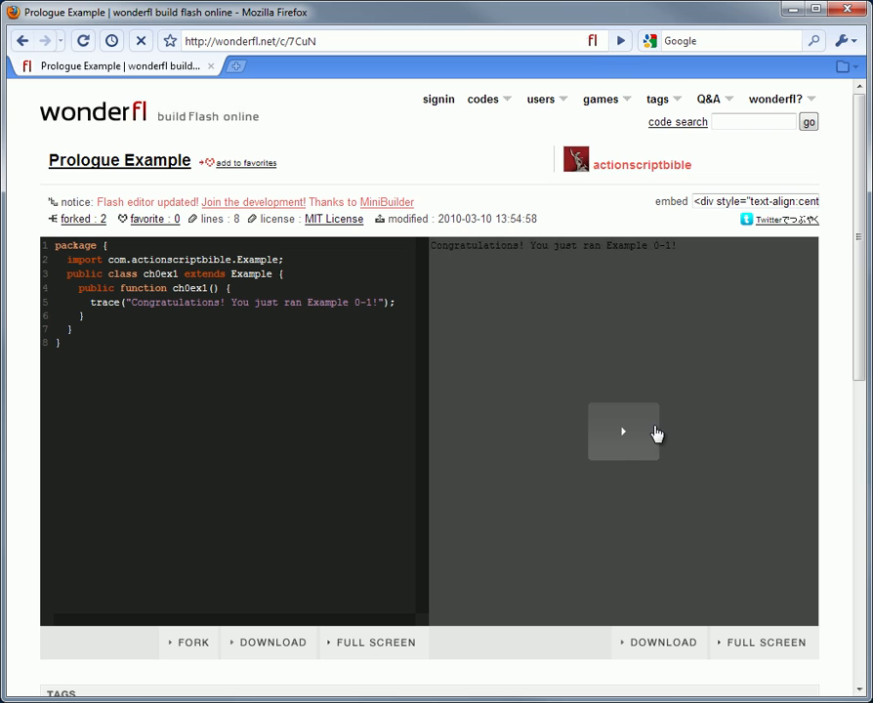
{"action": "mouse_move", "coordinate": [635, 434]}
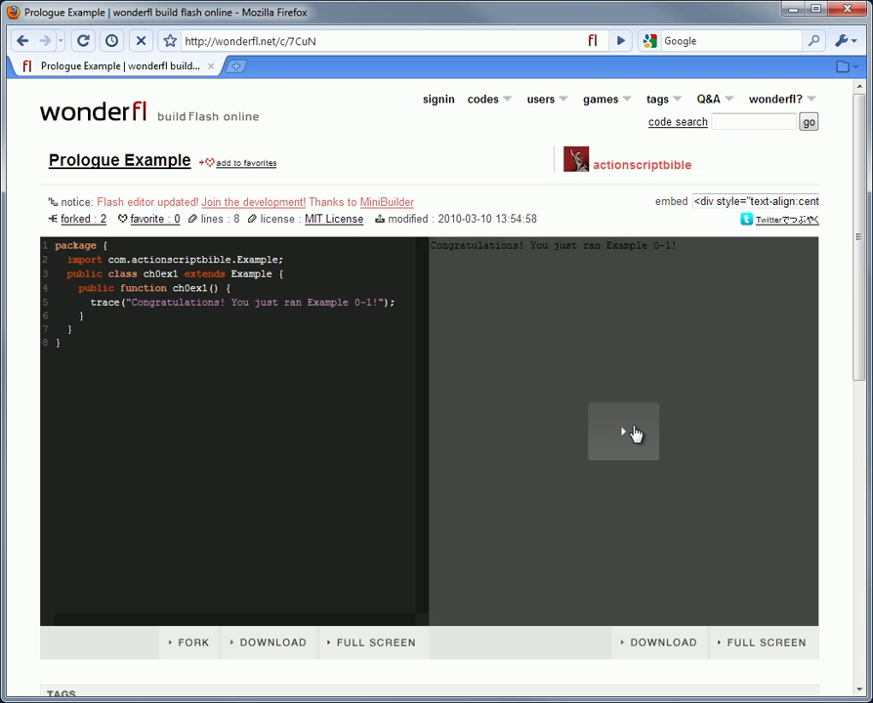
Start the Prologue Example's Flash movie from the play overlay.
{"action": "left_click", "coordinate": [623, 432]}
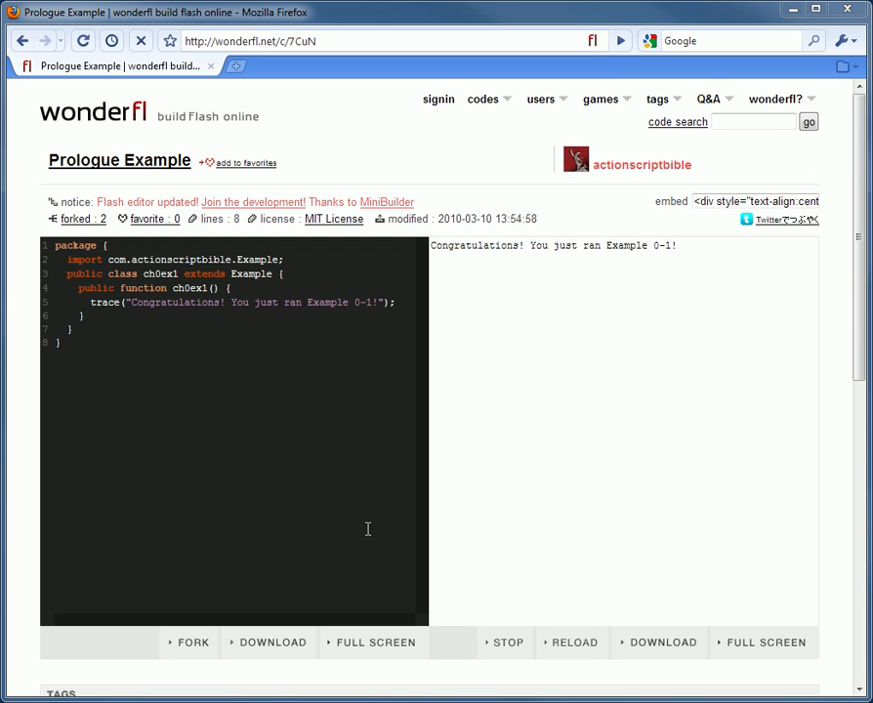
{"action": "mouse_move", "coordinate": [161, 630]}
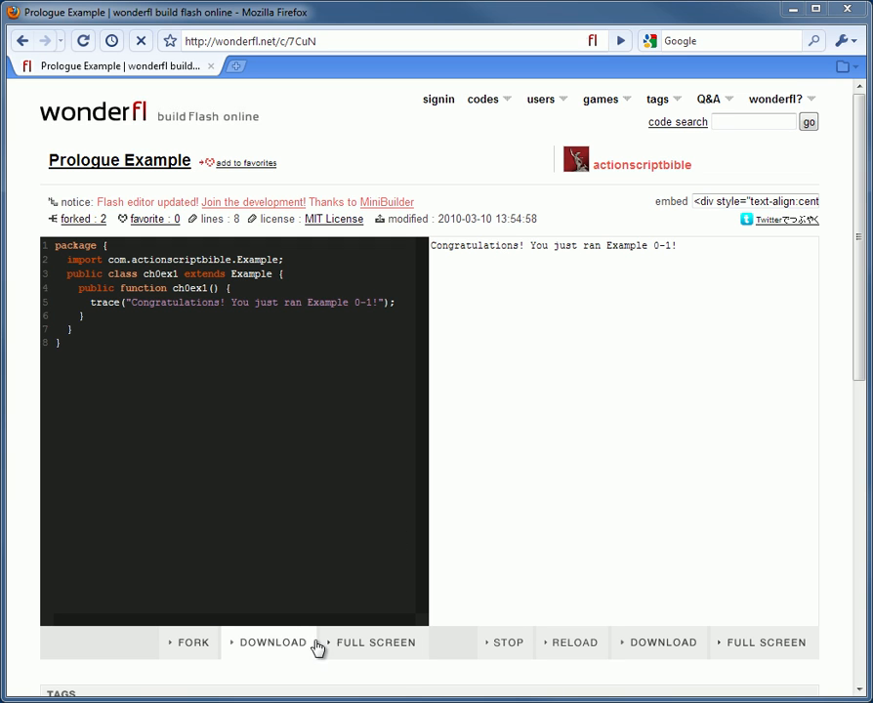
{"action": "mouse_move", "coordinate": [274, 642]}
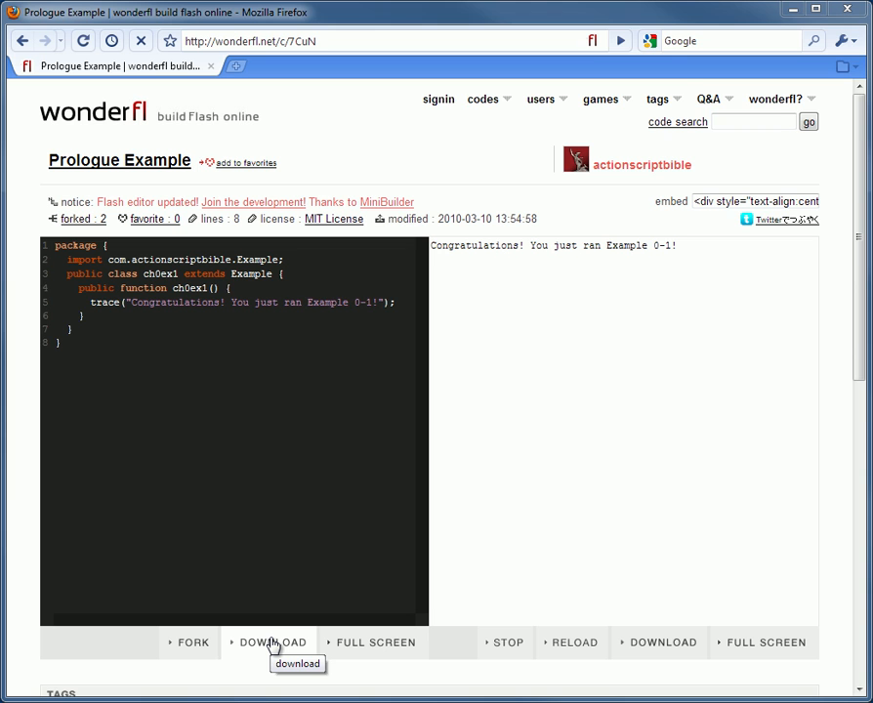
Download the example source, view and close it, then reload the player.
{"action": "left_click", "coordinate": [273, 641]}
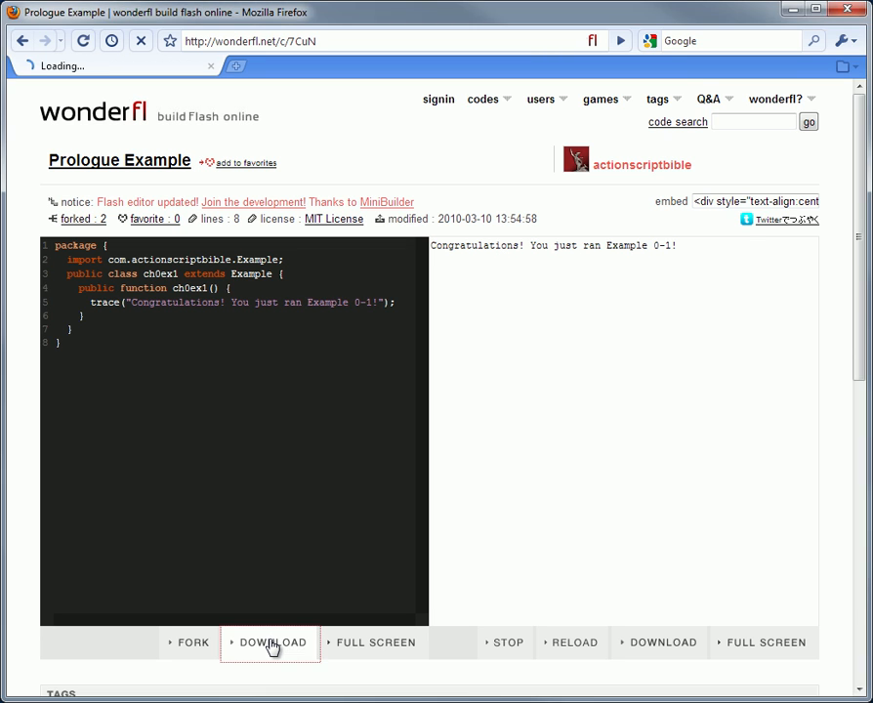
{"action": "left_click", "coordinate": [273, 642]}
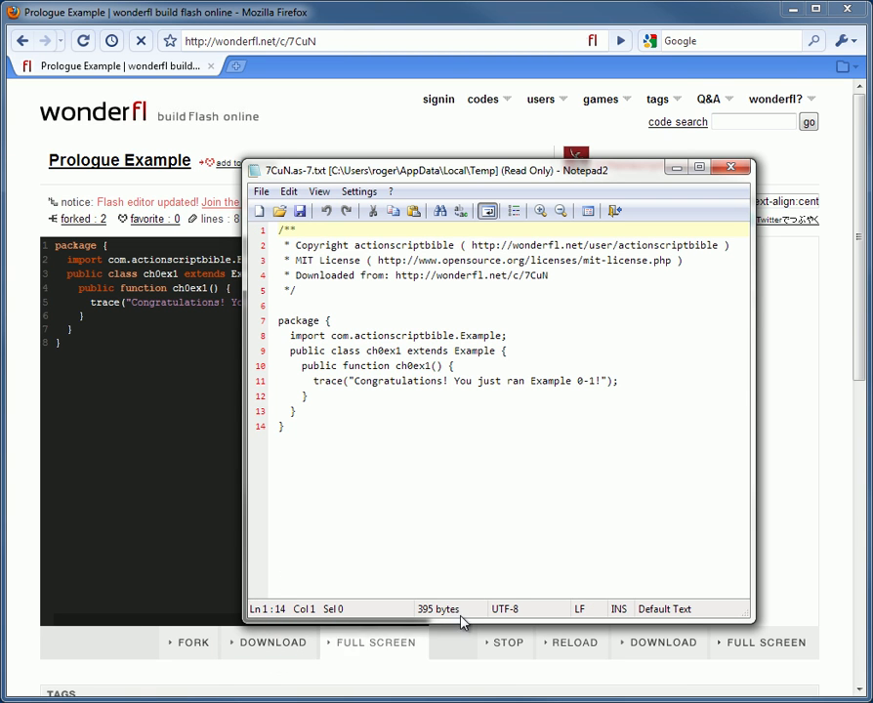
{"action": "left_click", "coordinate": [730, 167]}
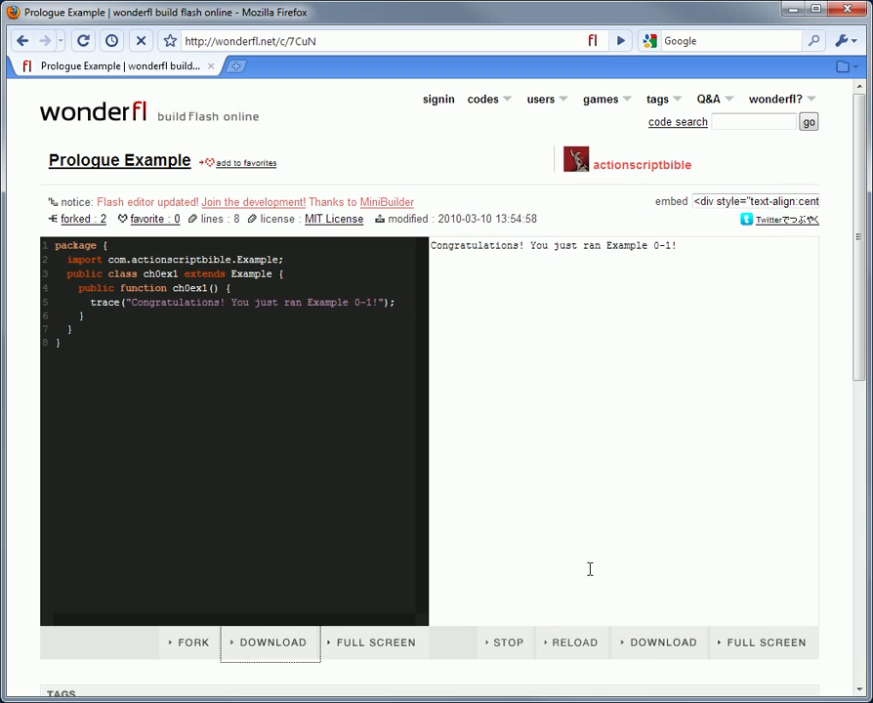
{"action": "mouse_move", "coordinate": [594, 655]}
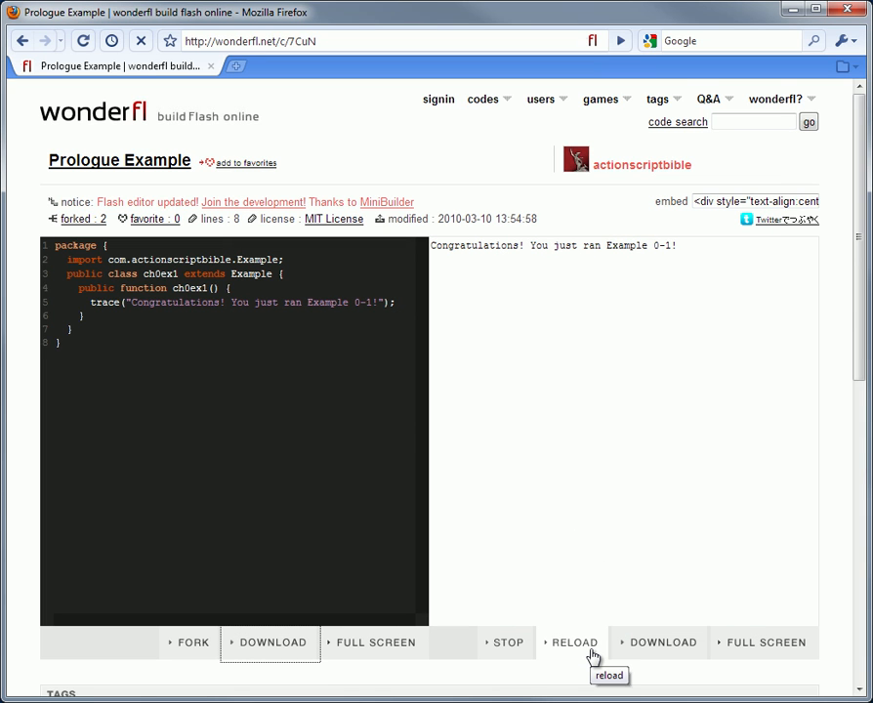
{"action": "left_click", "coordinate": [576, 643]}
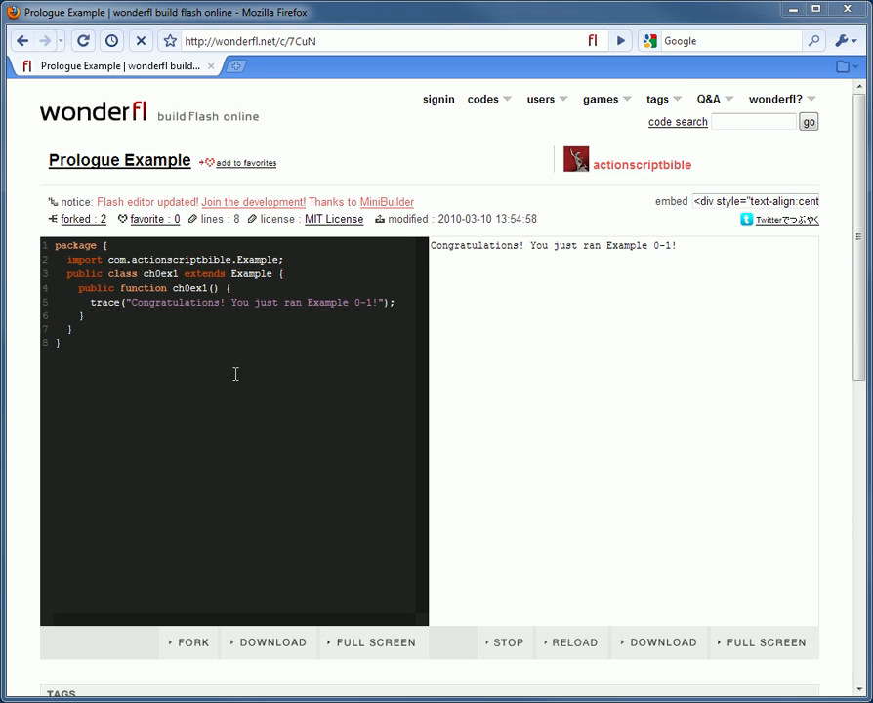
{"action": "mouse_move", "coordinate": [193, 642]}
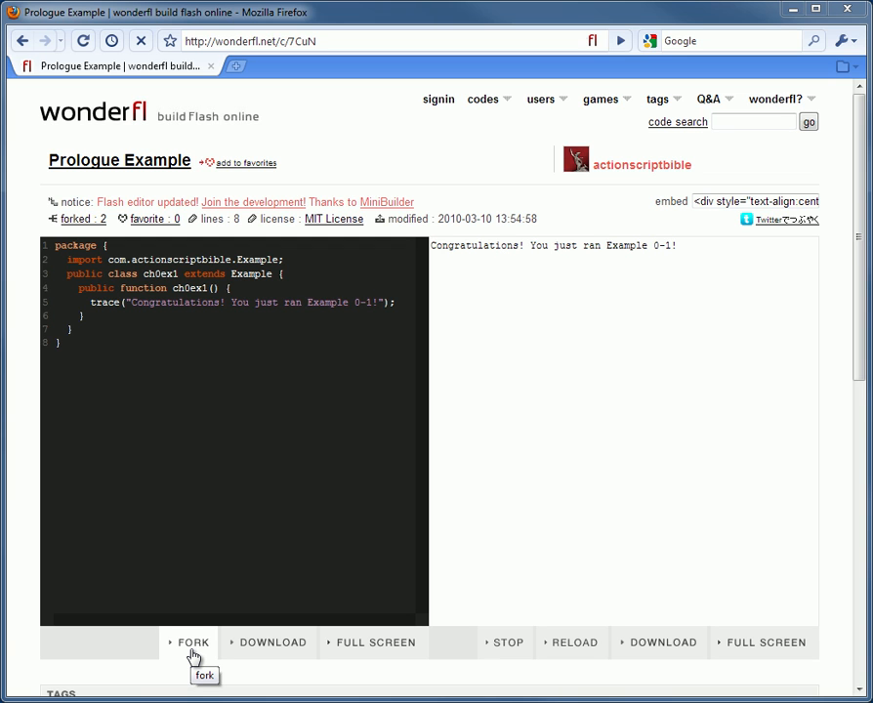
Fork the Prologue Example and choose Login with a Google Account.
{"action": "left_click", "coordinate": [192, 643]}
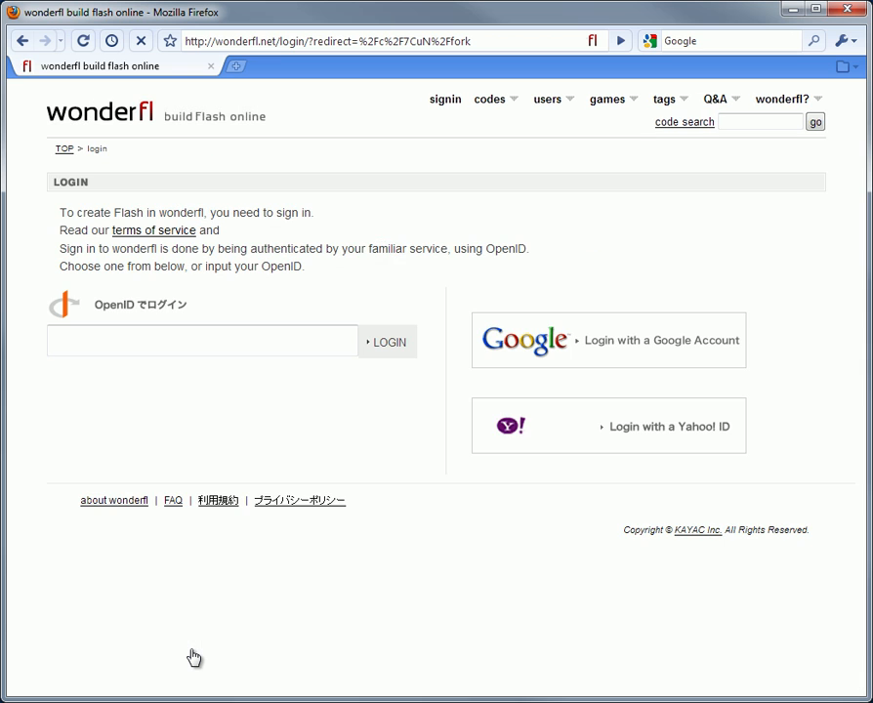
{"action": "mouse_move", "coordinate": [600, 361]}
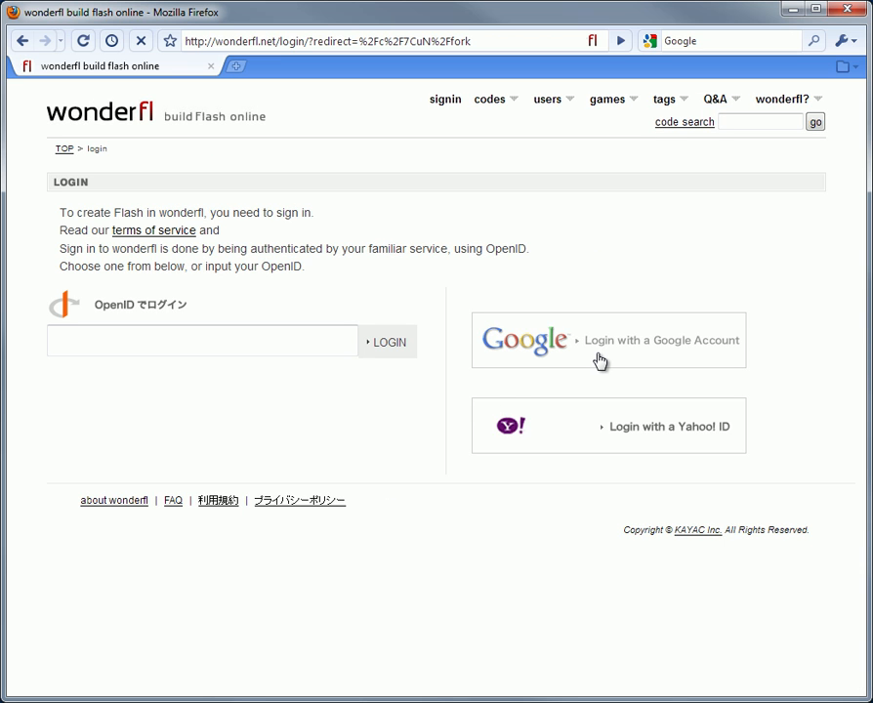
{"action": "left_click", "coordinate": [608, 340]}
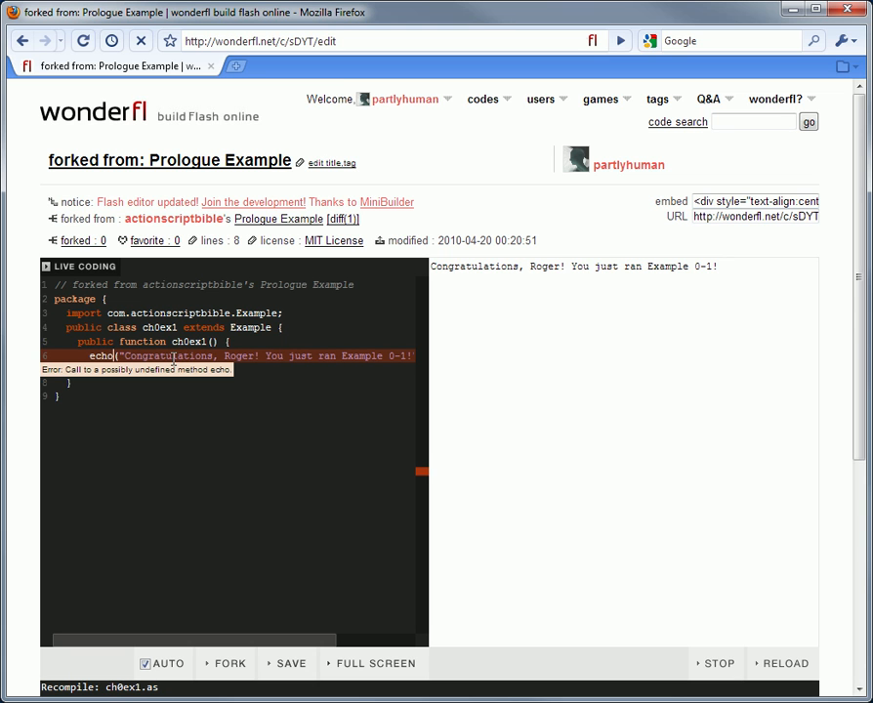
Scroll through the forked code editor to check the compiler output.
{"action": "scroll", "scroll_direction": "down", "scroll_amount": 3}
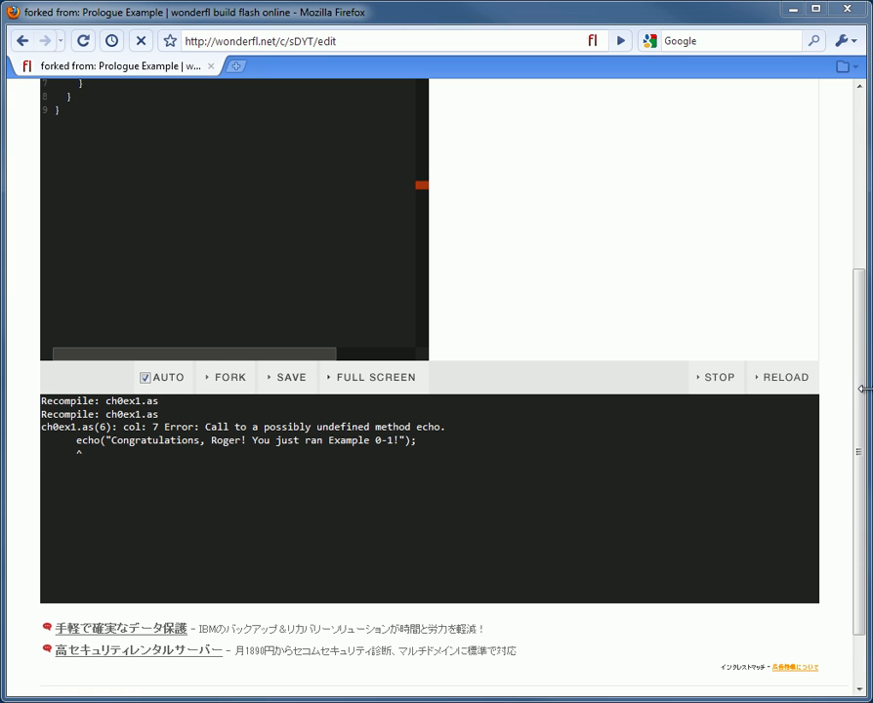
{"action": "scroll", "scroll_direction": "up", "scroll_amount": 3}
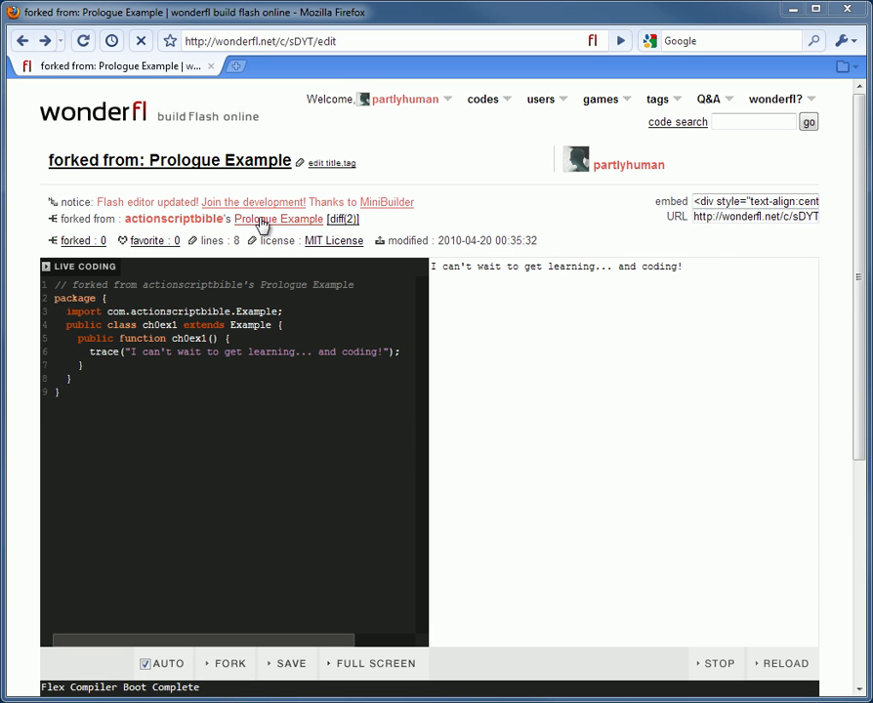
Follow the 'Prologue Example' forked-from link and scroll to its forks list.
{"action": "left_click", "coordinate": [277, 219]}
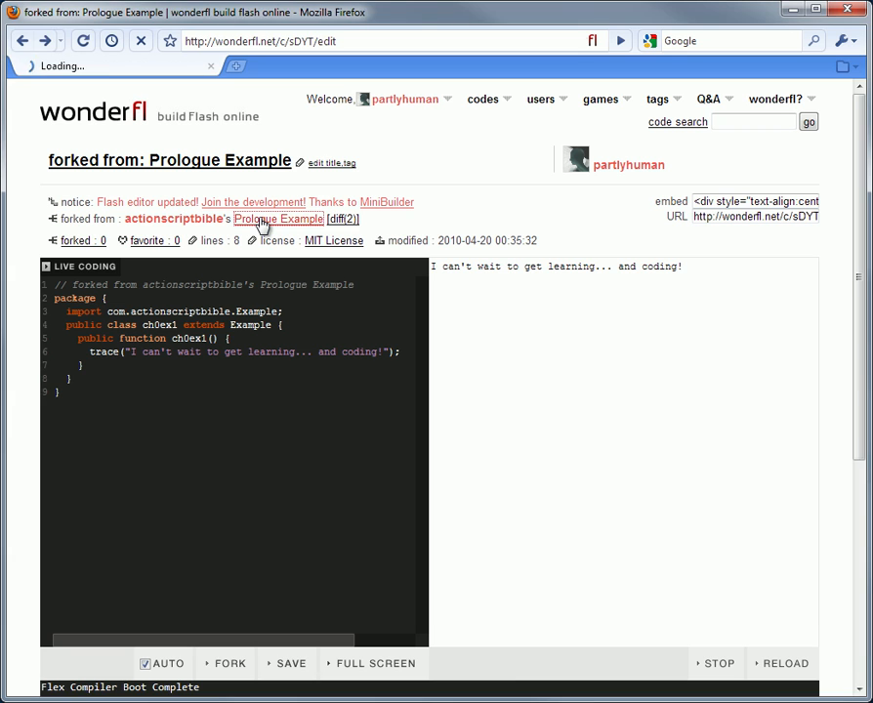
{"action": "left_click", "coordinate": [278, 219]}
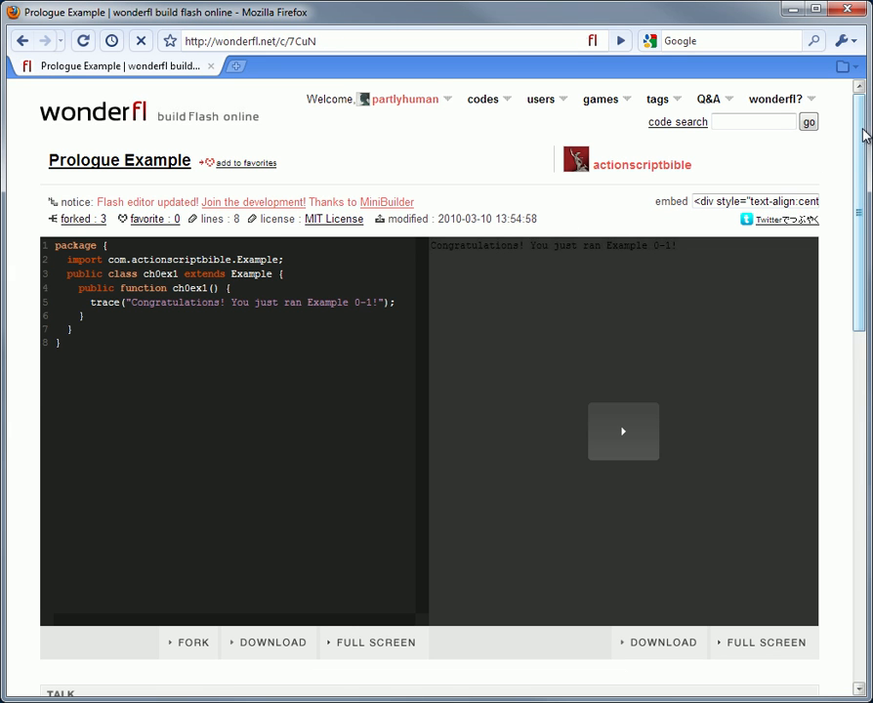
{"action": "scroll", "scroll_direction": "down", "scroll_amount": 3}
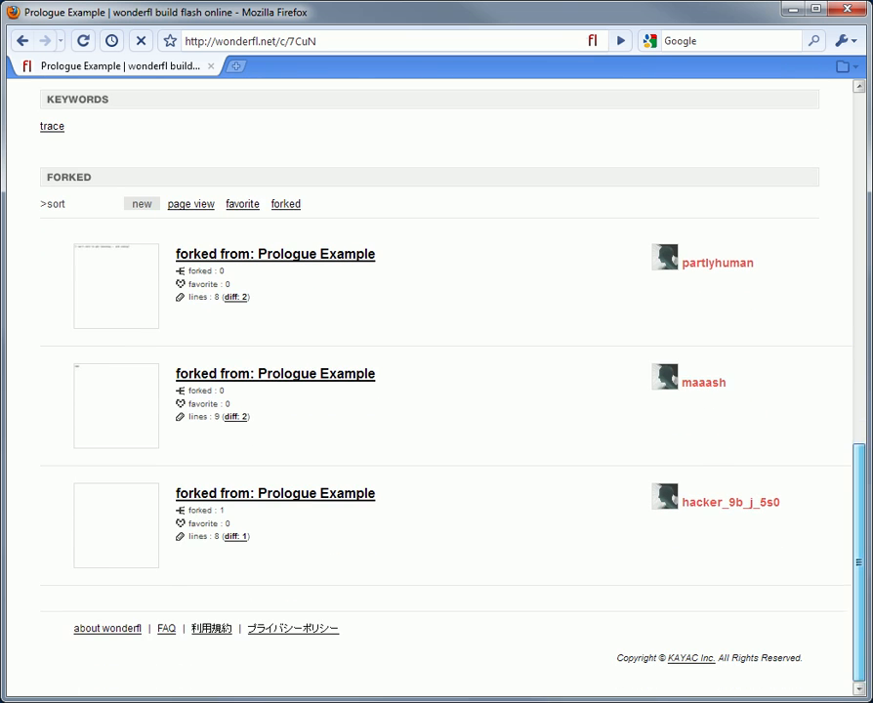
{"action": "mouse_move", "coordinate": [241, 295]}
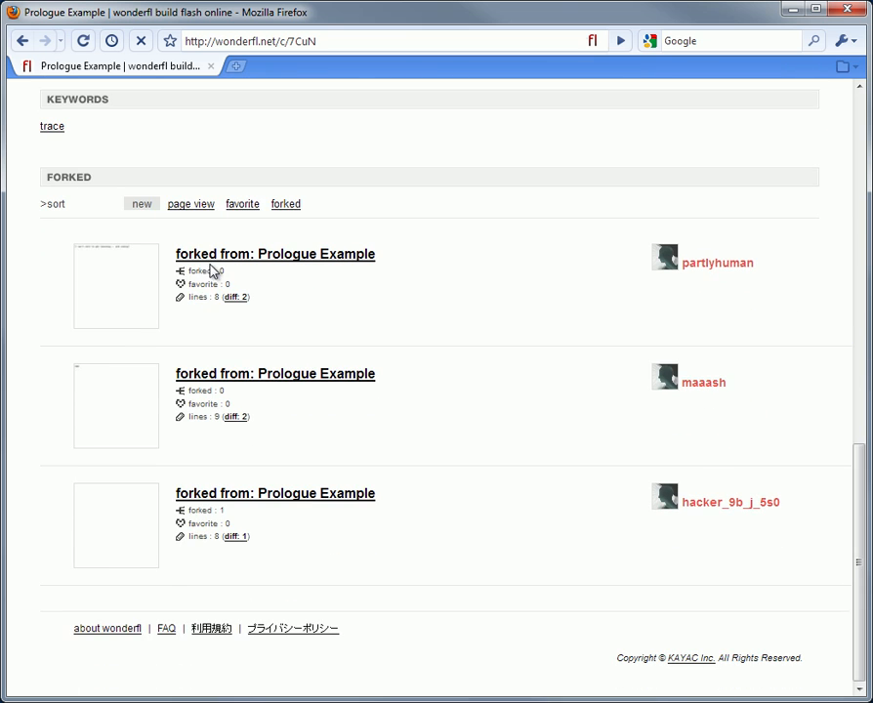
{"action": "mouse_move", "coordinate": [217, 269]}
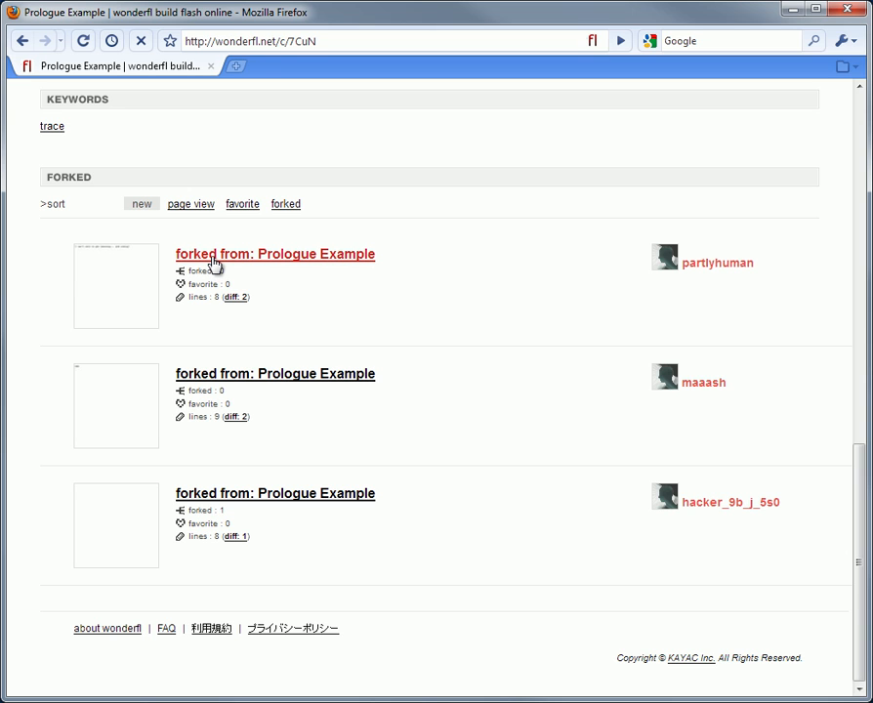
{"action": "mouse_move", "coordinate": [222, 247]}
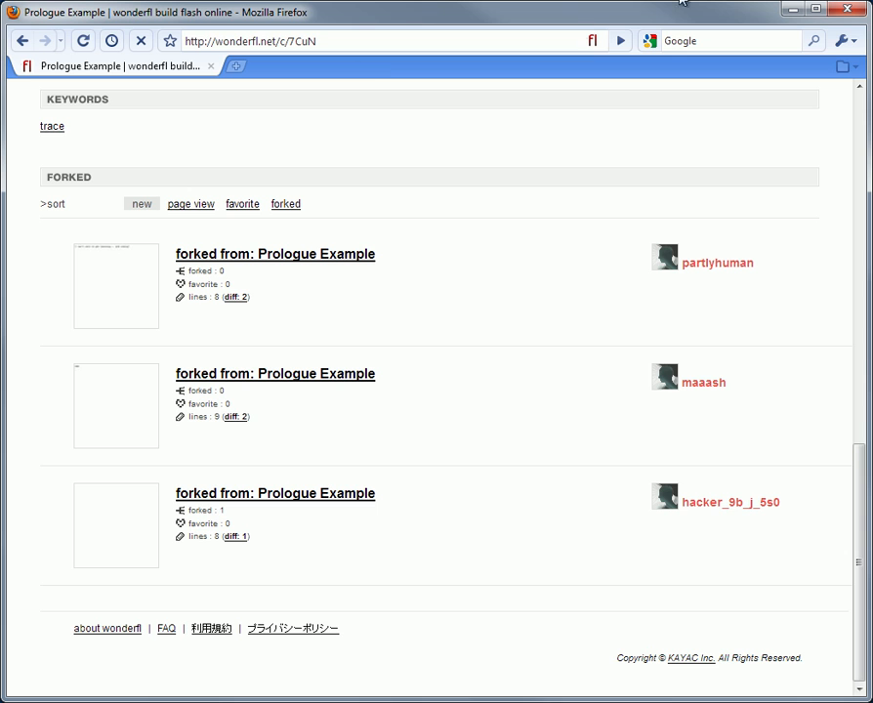
{"action": "mouse_move", "coordinate": [523, 451]}
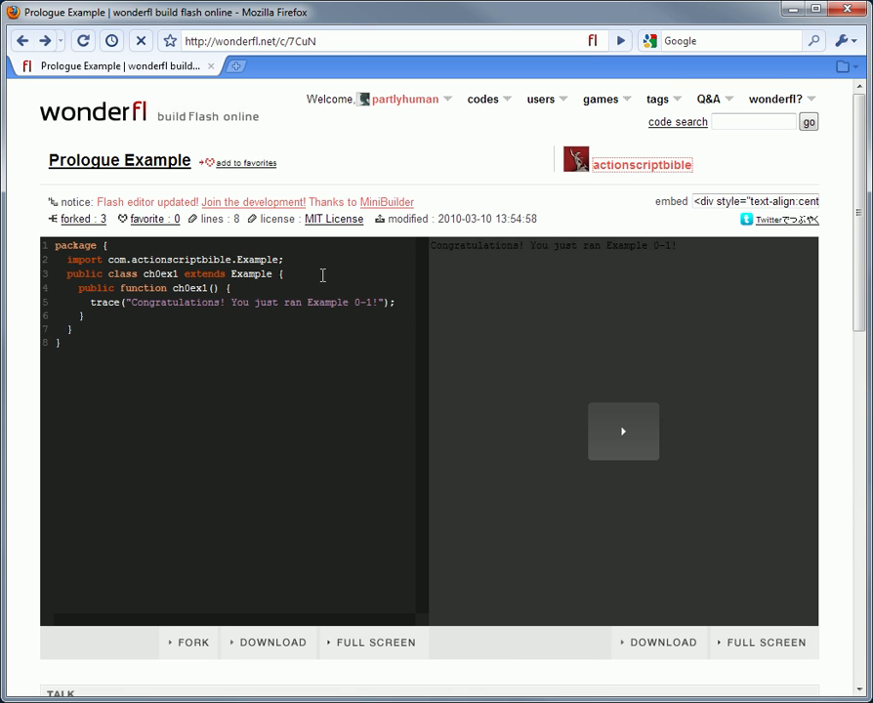
Open the actionscriptbible author profile and scroll its activity feed.
{"action": "left_click", "coordinate": [644, 164]}
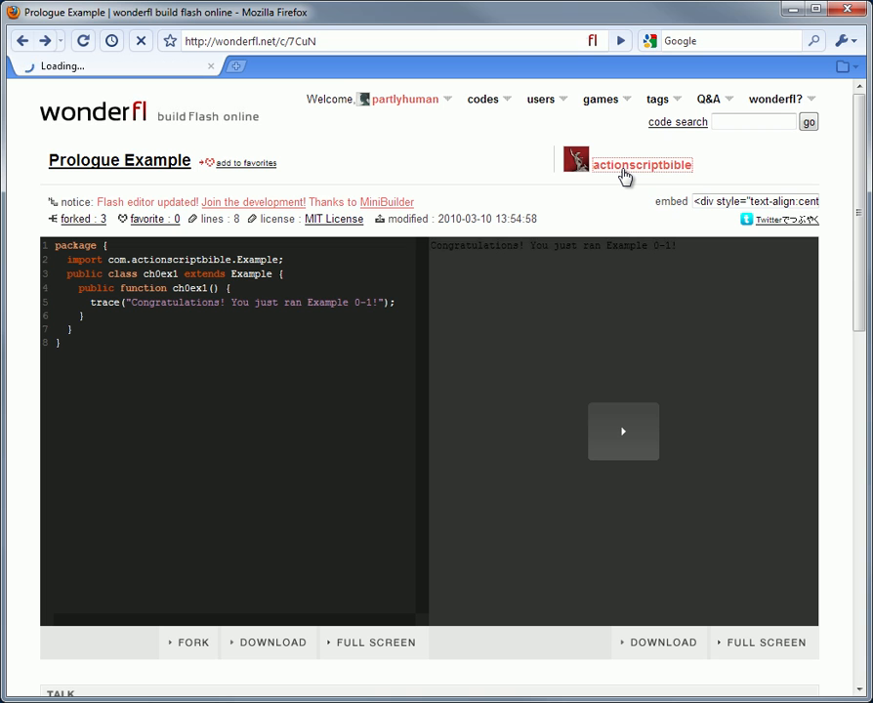
{"action": "left_click", "coordinate": [643, 164]}
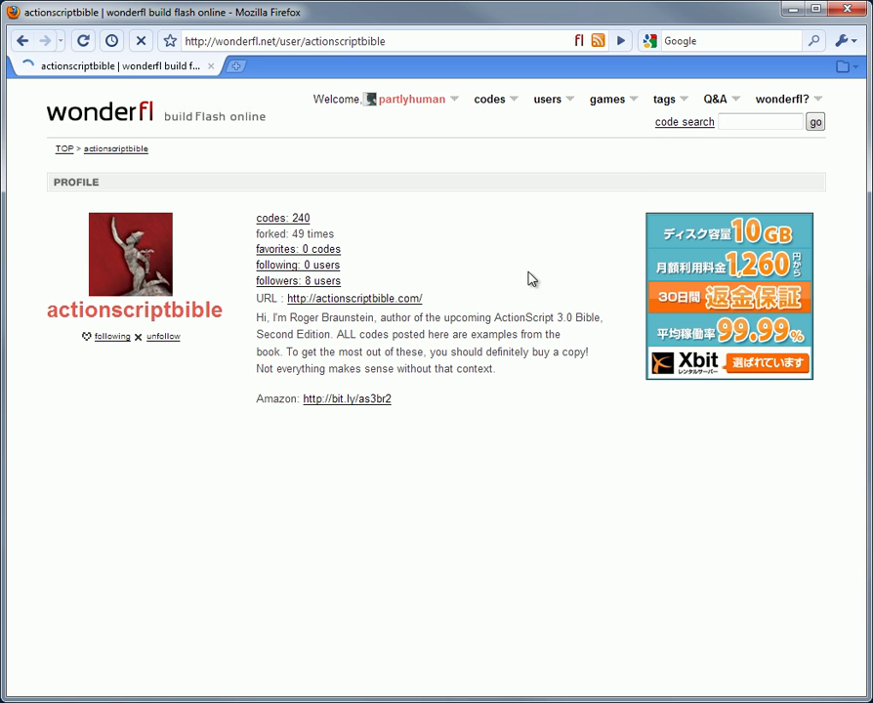
{"action": "scroll", "scroll_direction": "down", "scroll_amount": 3}
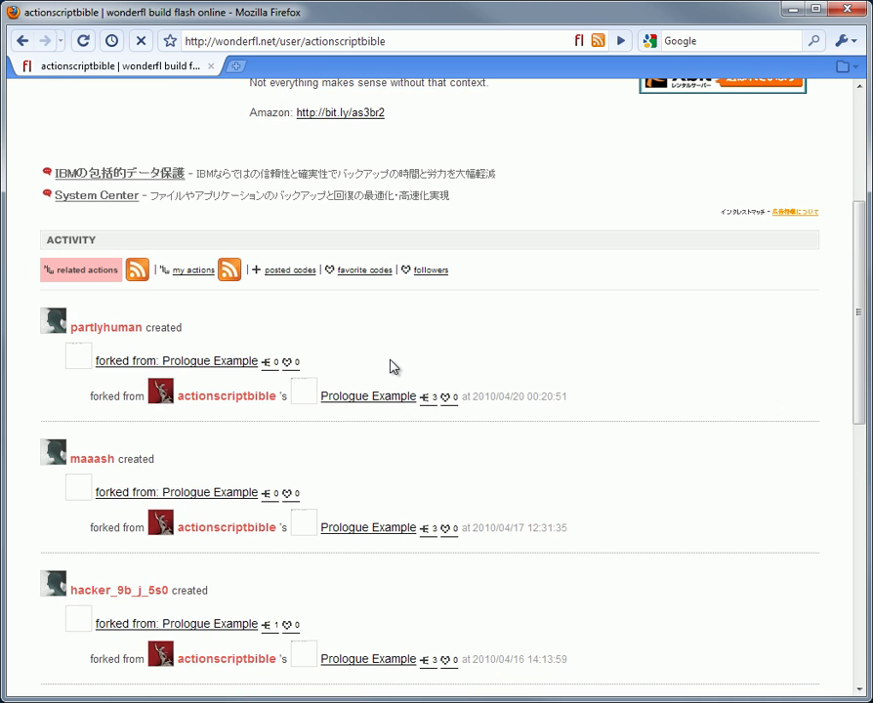
{"action": "scroll", "scroll_direction": "down", "scroll_amount": 3}
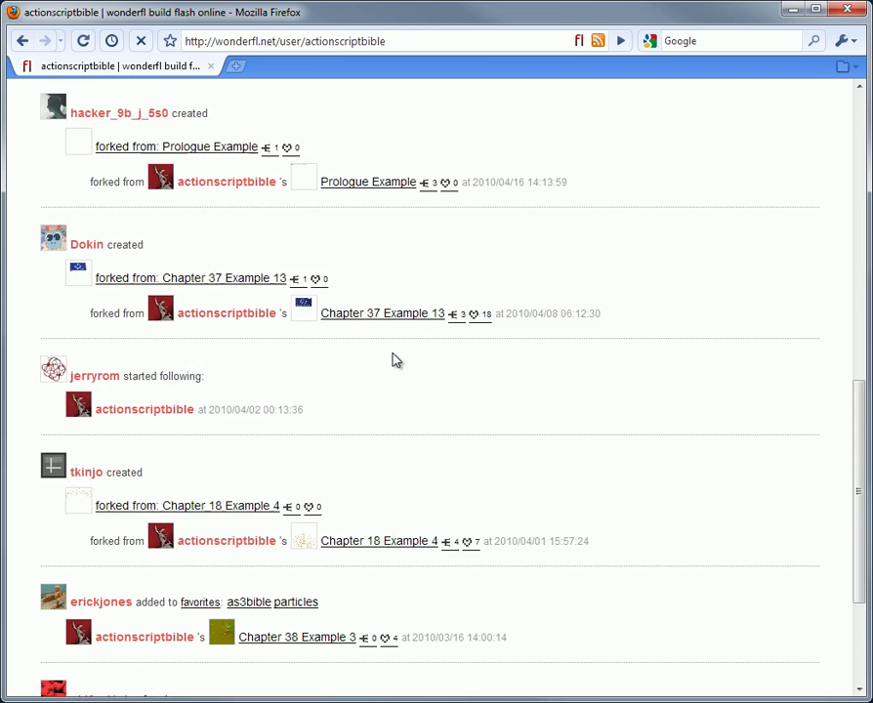